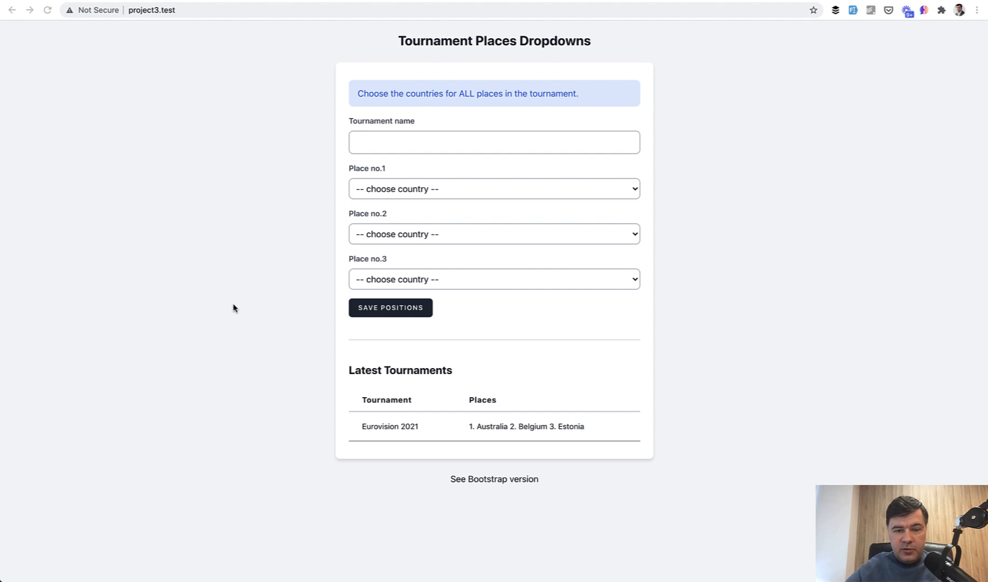
mouse_move(408, 124)
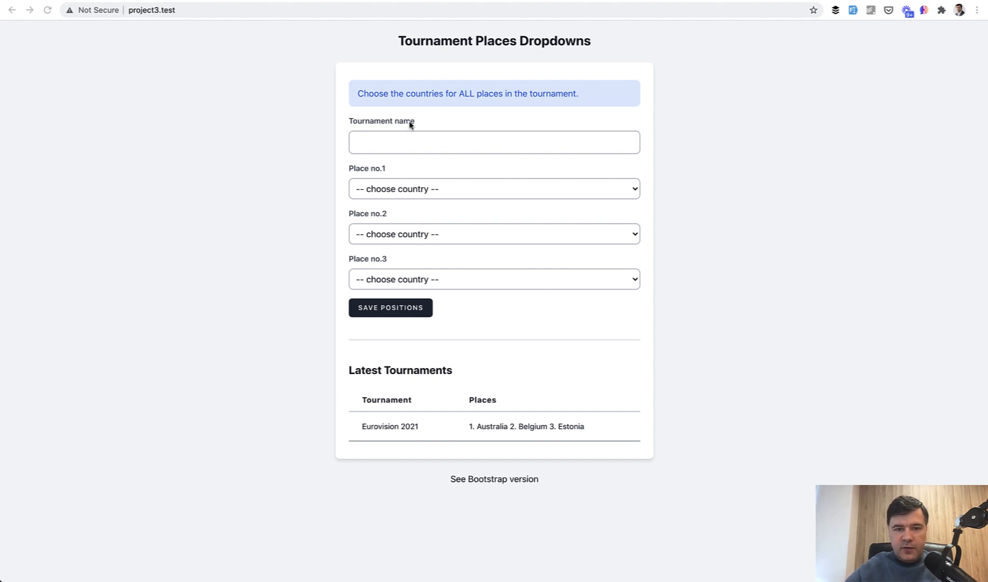
mouse_move(386, 199)
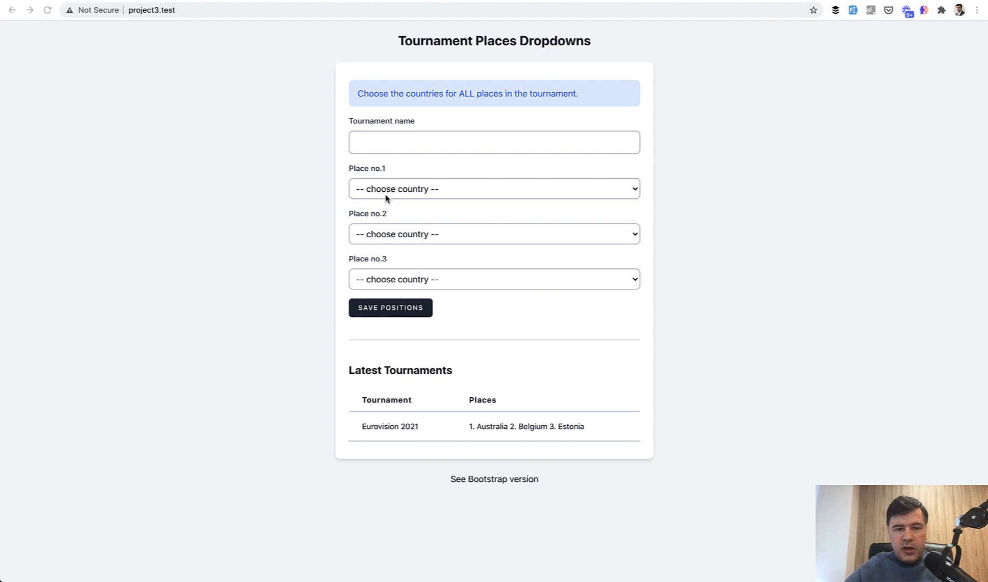
- Name the tournament Eurovision and set place no.1 to Greece after first trying Albania
left_click(493, 189)
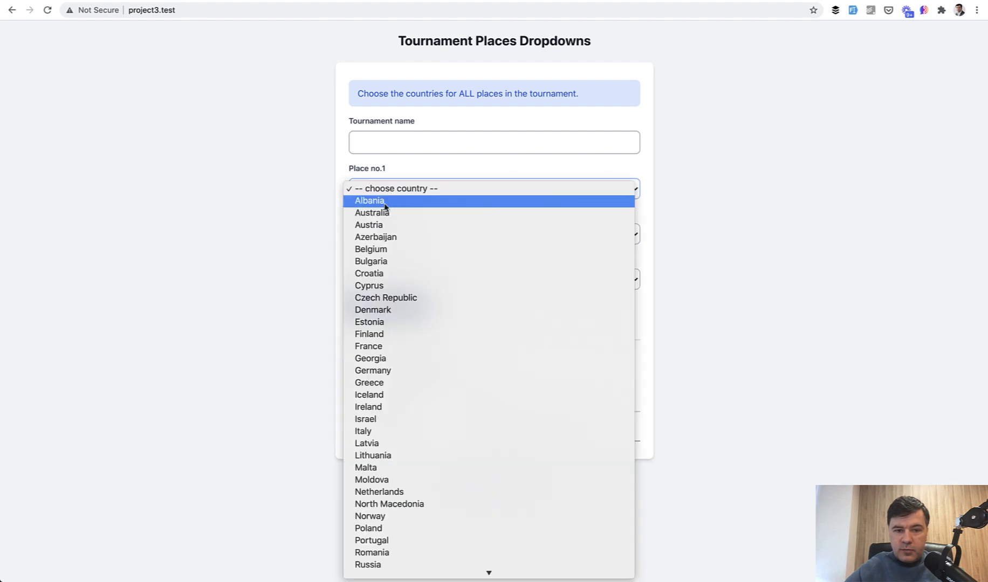
left_click(369, 201)
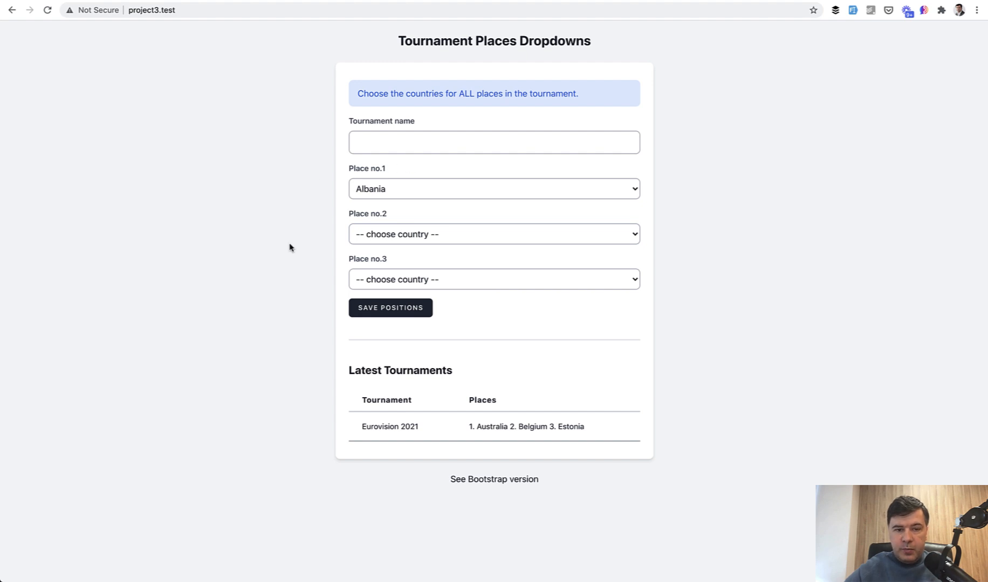
type("Eurovision")
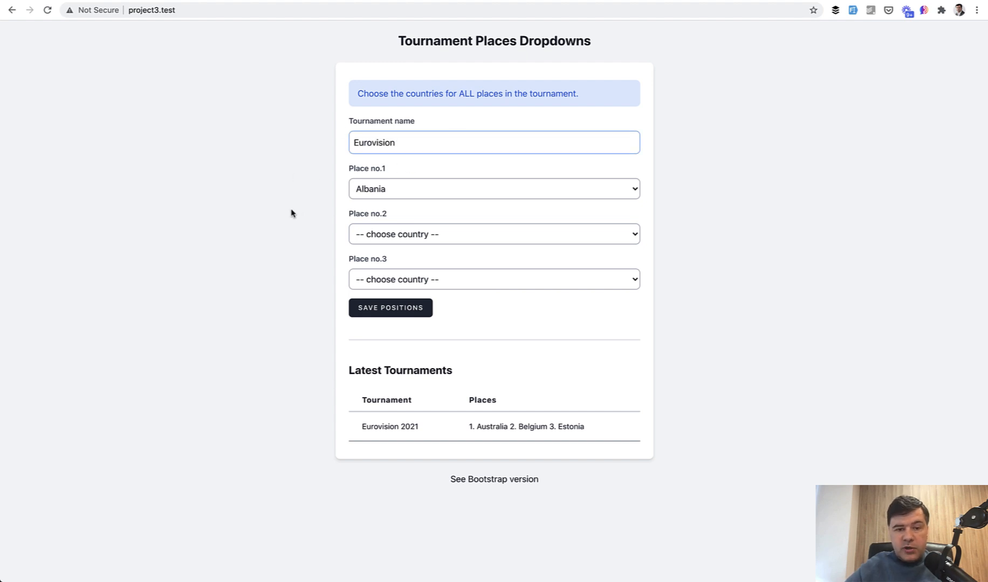
mouse_move(309, 349)
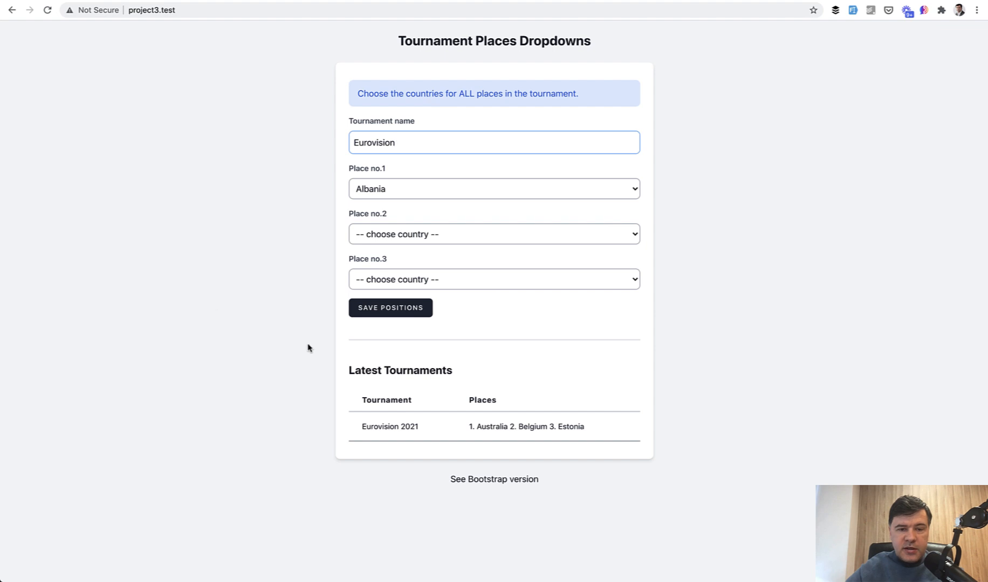
left_click(494, 189)
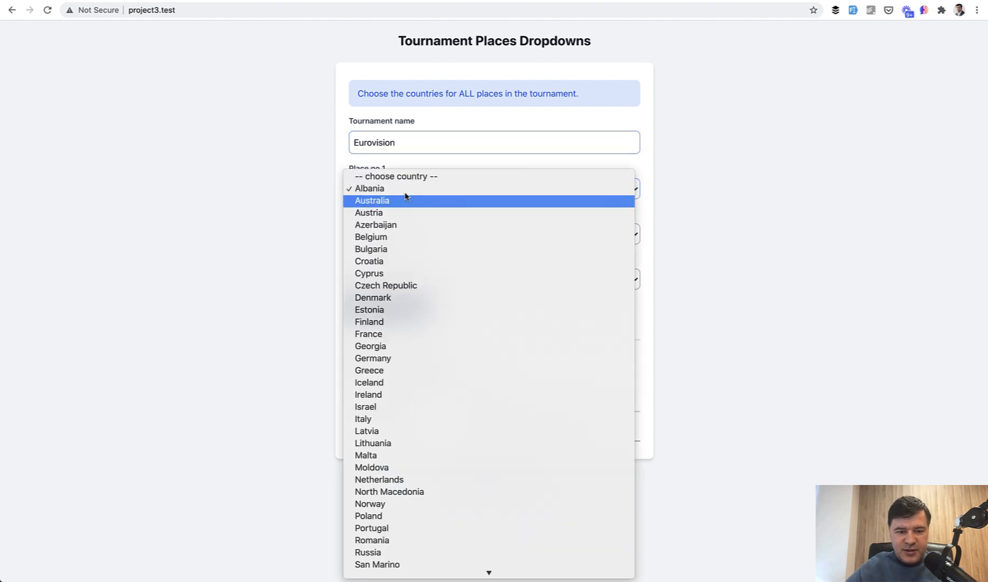
left_click(369, 370)
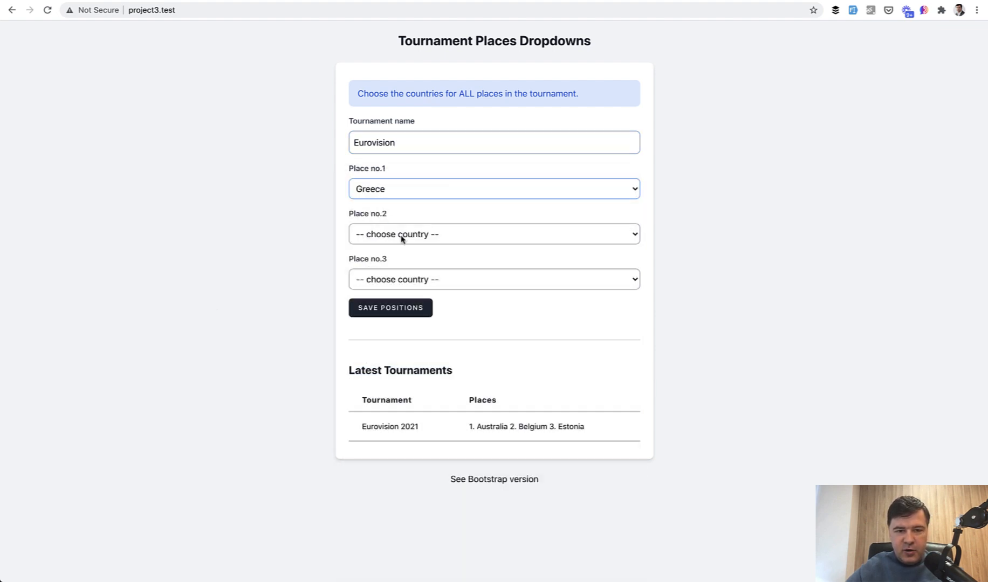
- Choose France for place no.2 and Azerbaijan for place no.3, then save the positions
left_click(493, 234)
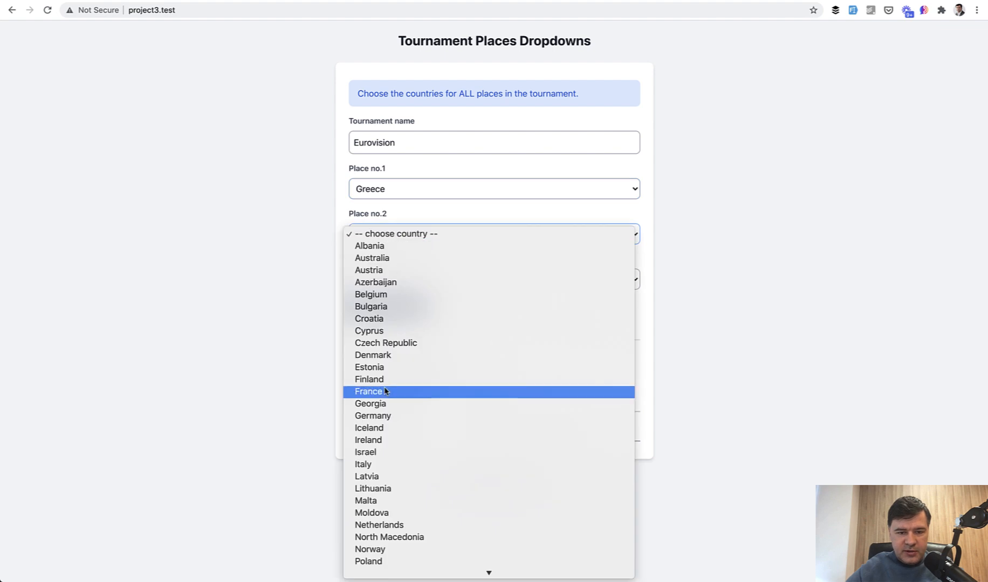
left_click(368, 391)
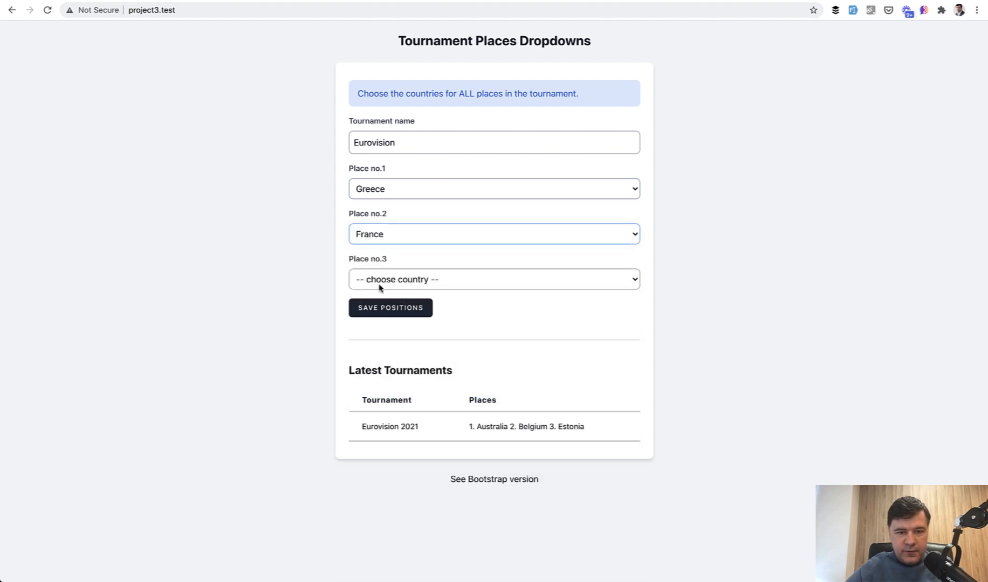
left_click(493, 279)
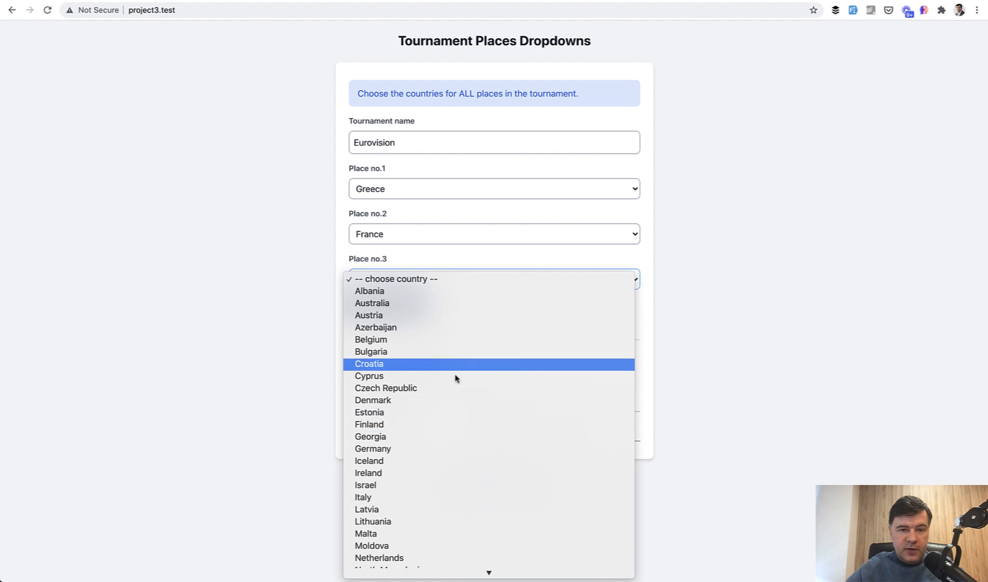
left_click(376, 327)
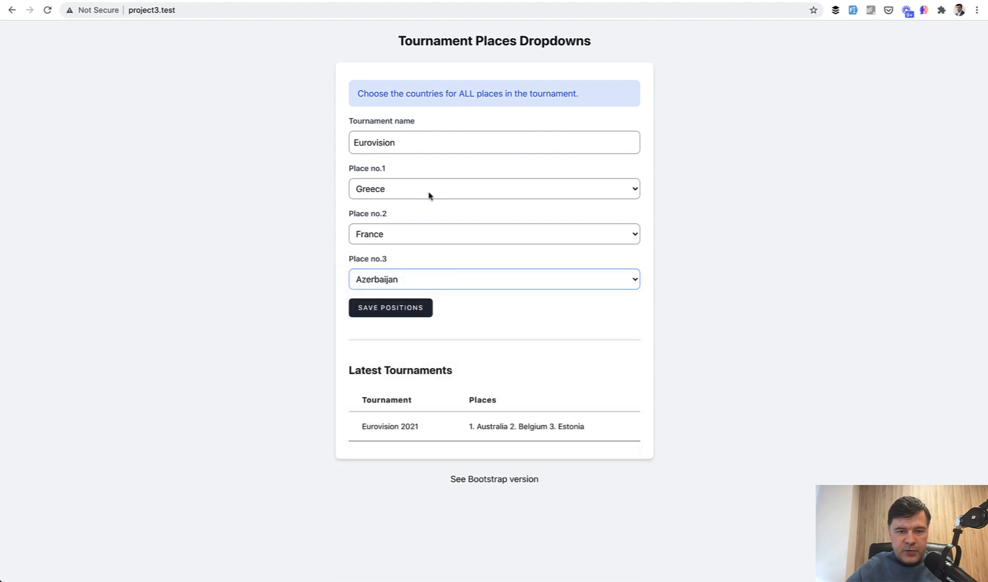
left_click(389, 307)
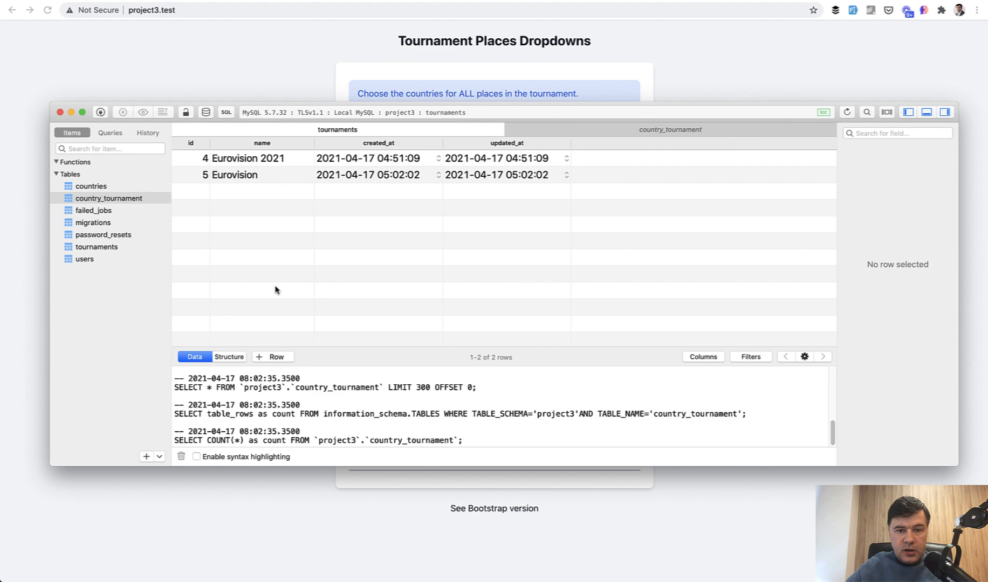
mouse_move(288, 295)
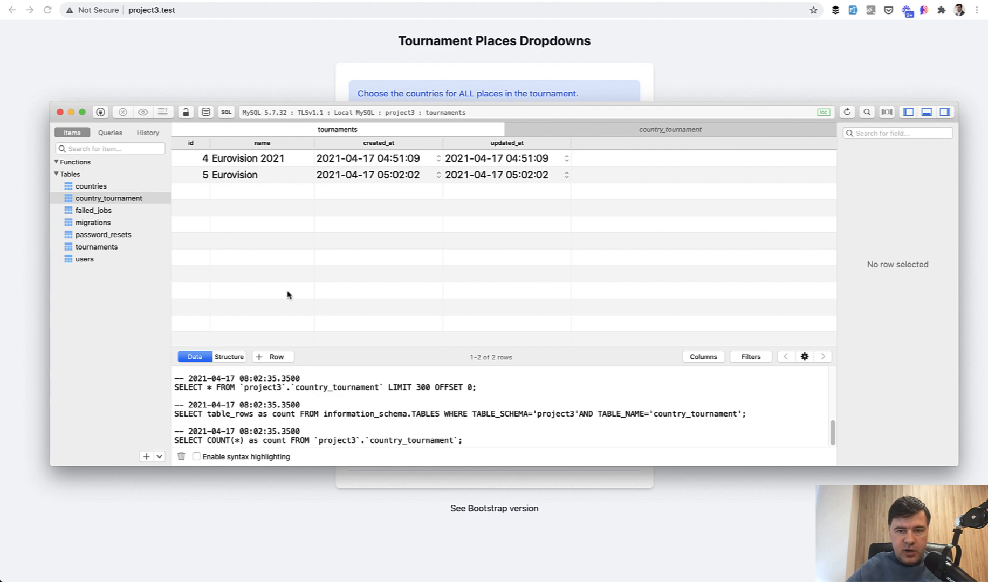
mouse_move(335, 270)
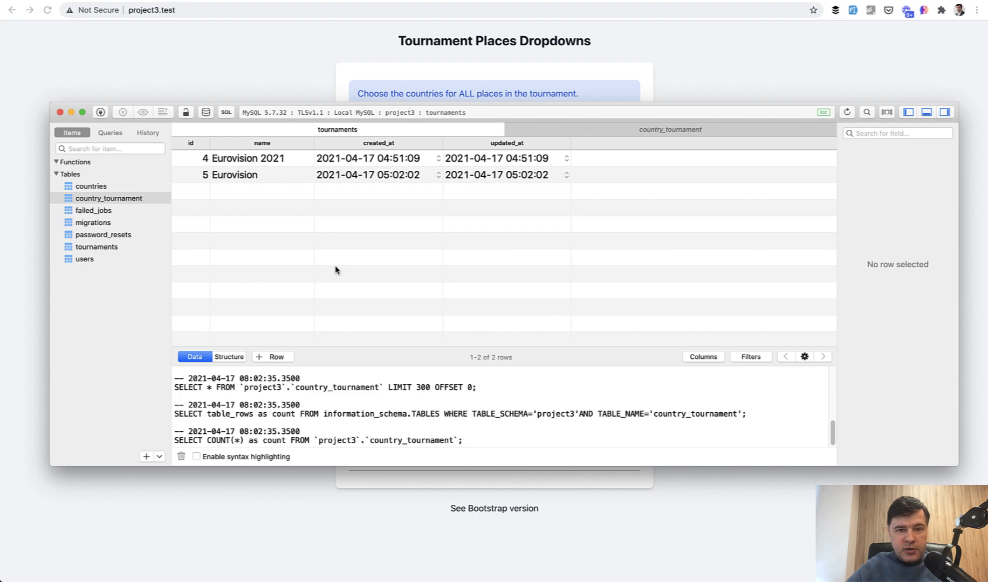
mouse_move(321, 262)
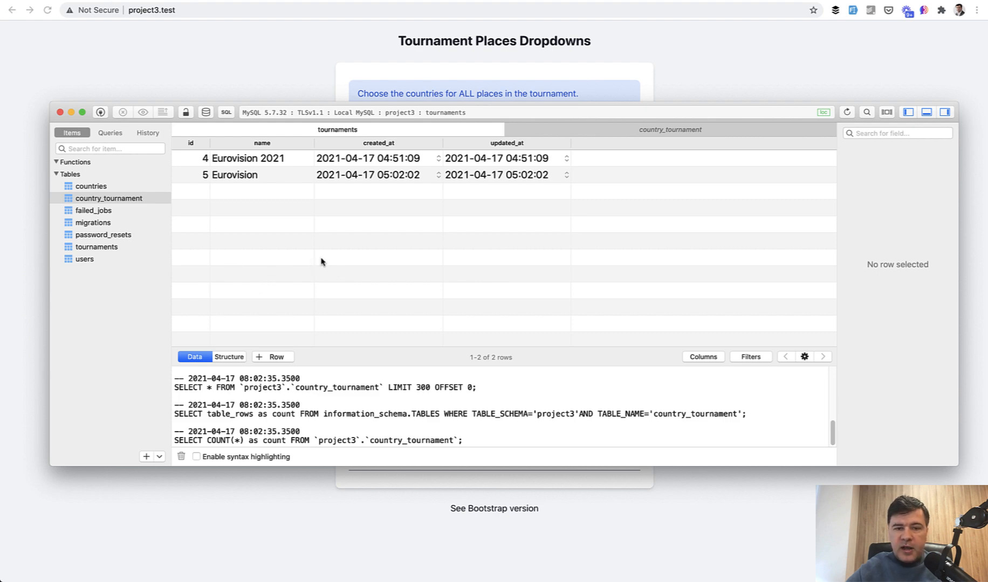
mouse_move(339, 276)
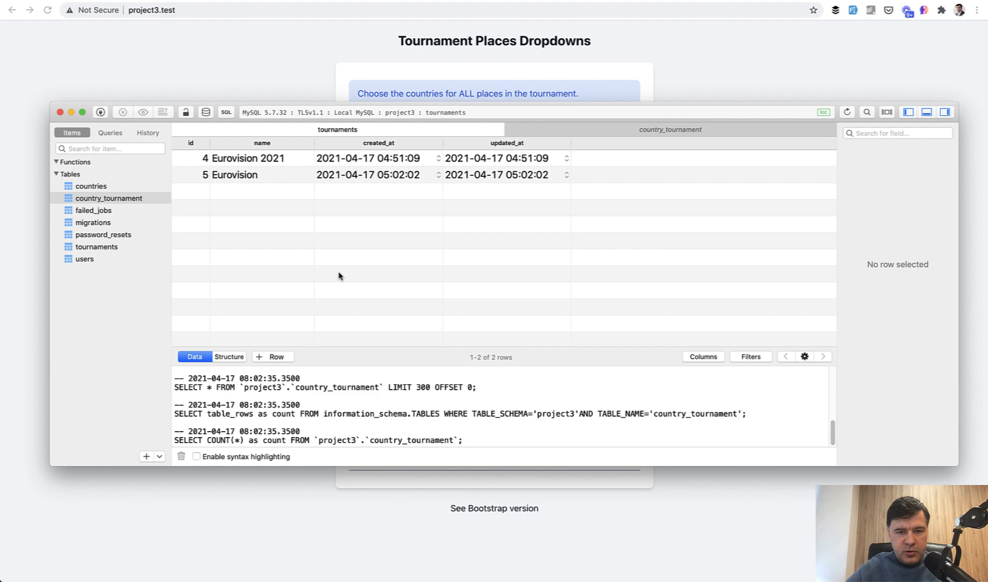
mouse_move(512, 268)
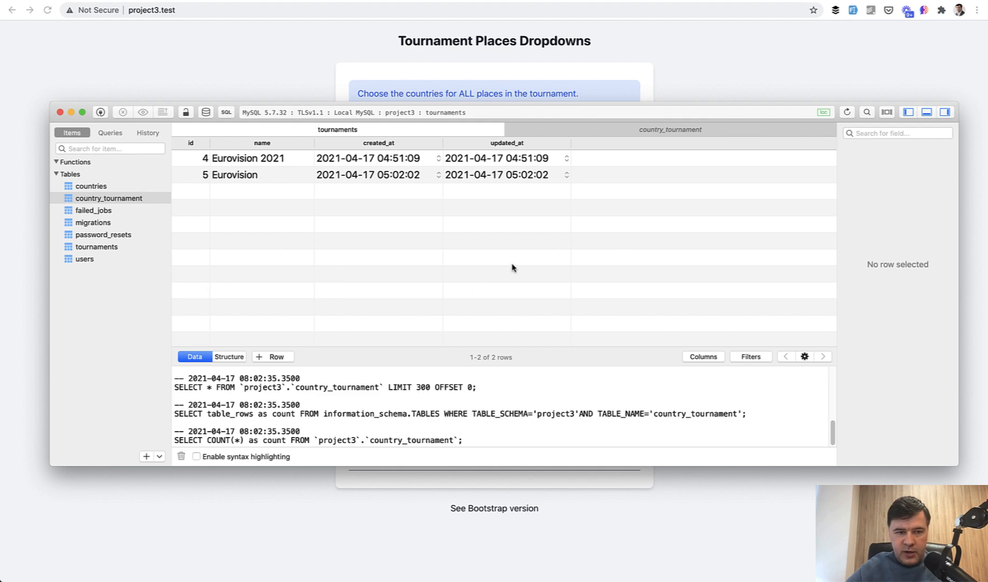
mouse_move(609, 144)
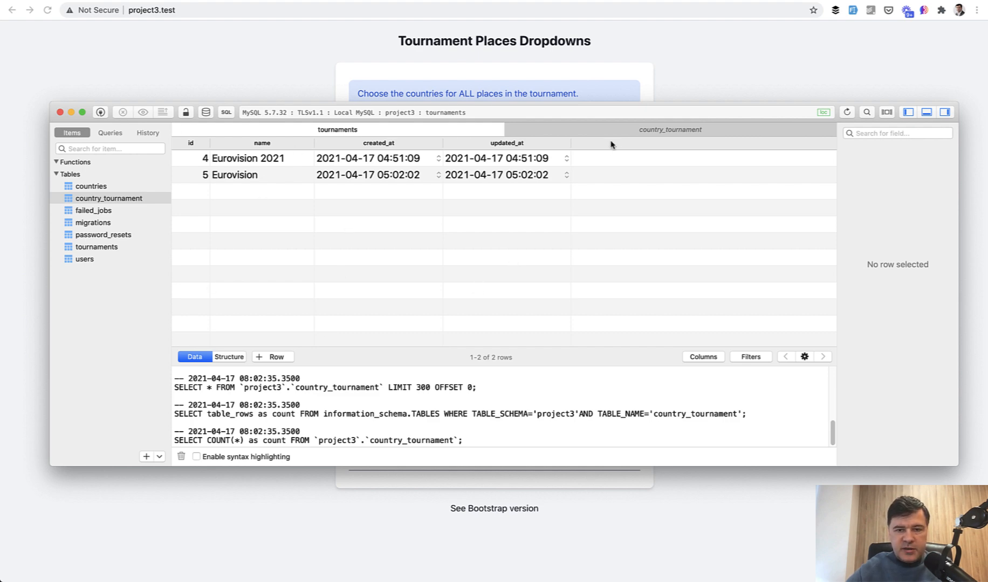
- Show the country_tournament pivot rows linking tournament 5 to countries 20, 34 and 14
left_click(669, 130)
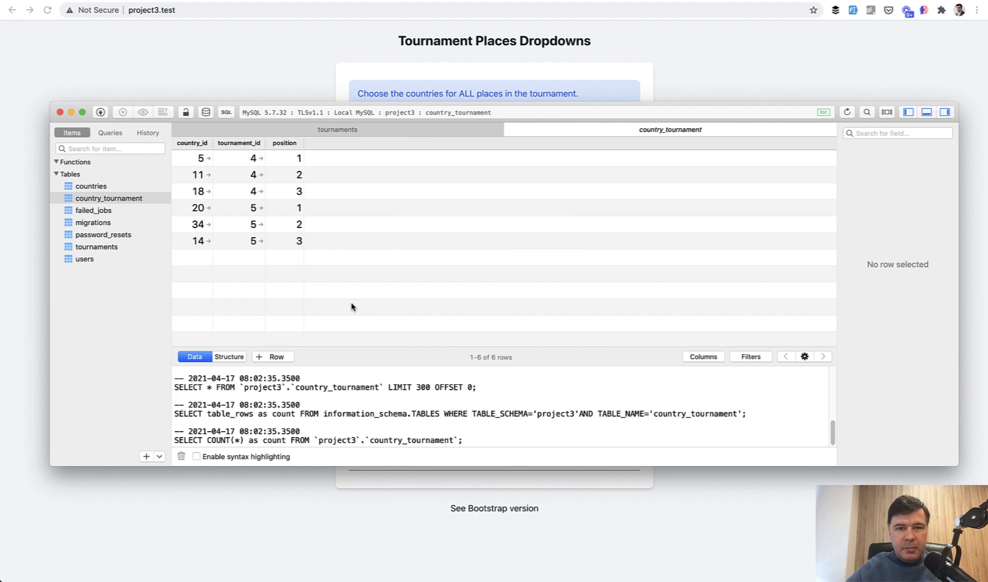
mouse_move(340, 124)
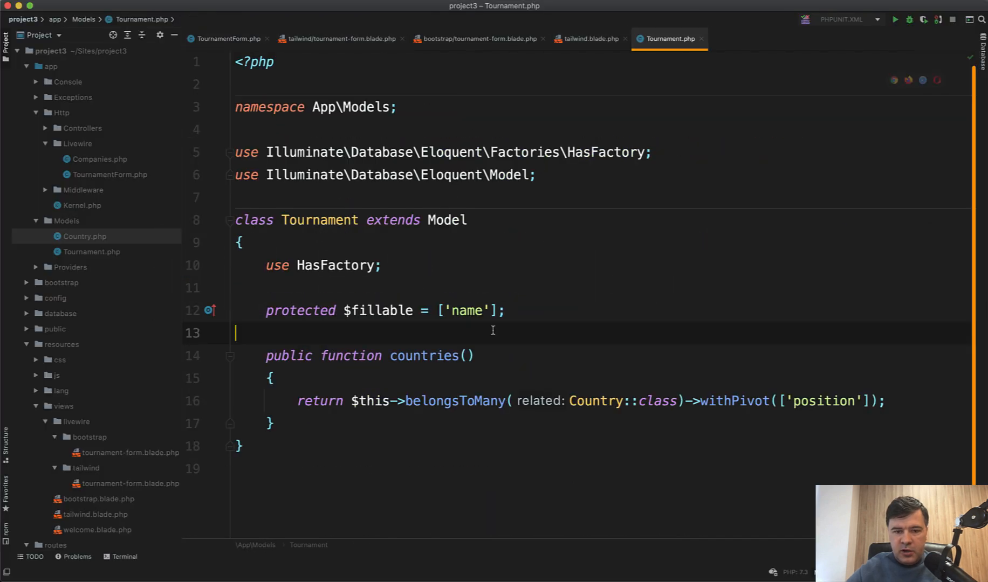
- Reveal the countries() belongsToMany relation with the position pivot column in Tournament.php
scroll("down", 3)
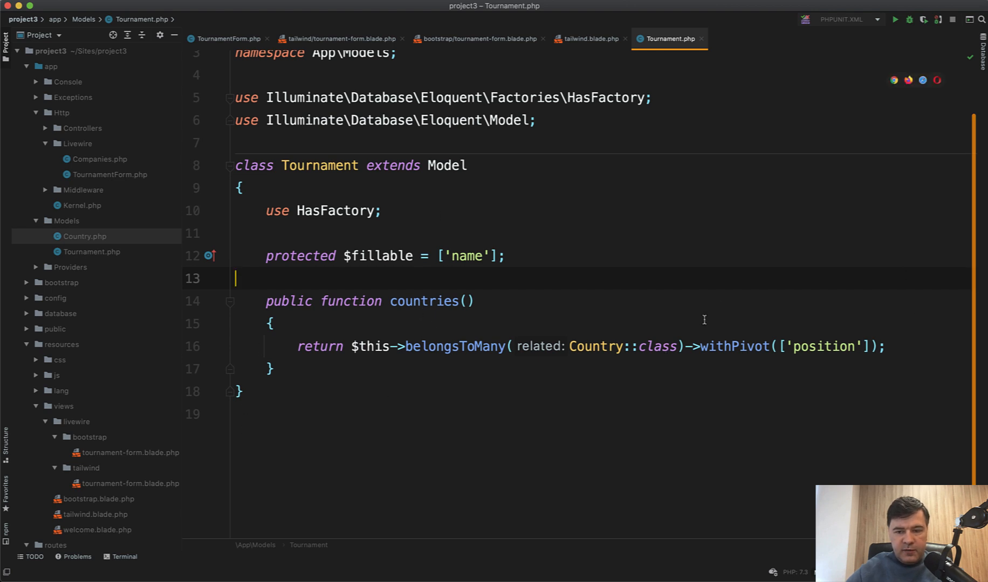
mouse_move(415, 401)
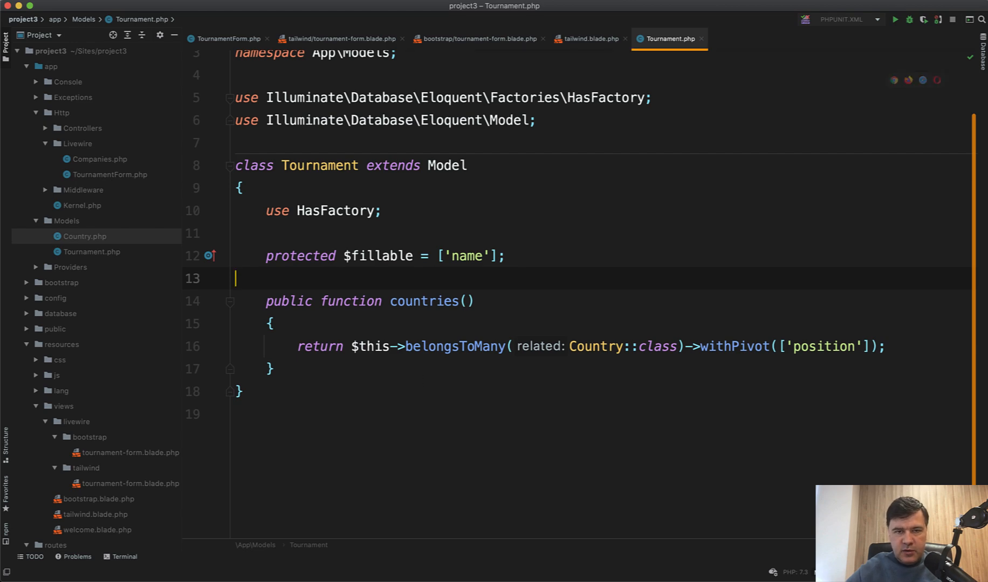
- Look over the Tailwind layout, close the Bootstrap template, and reach the form's saveTournament section
left_click(589, 39)
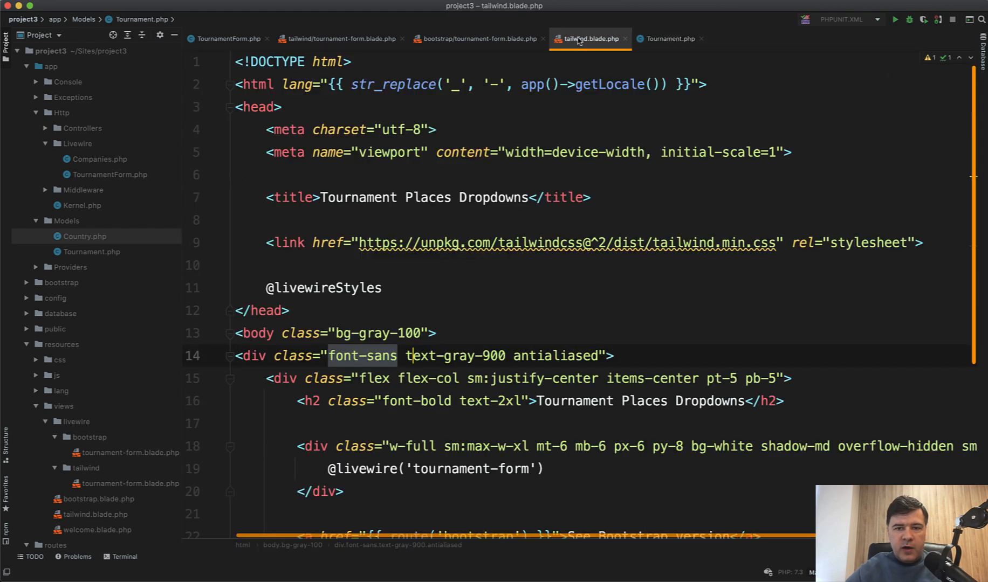
scroll("down", 3)
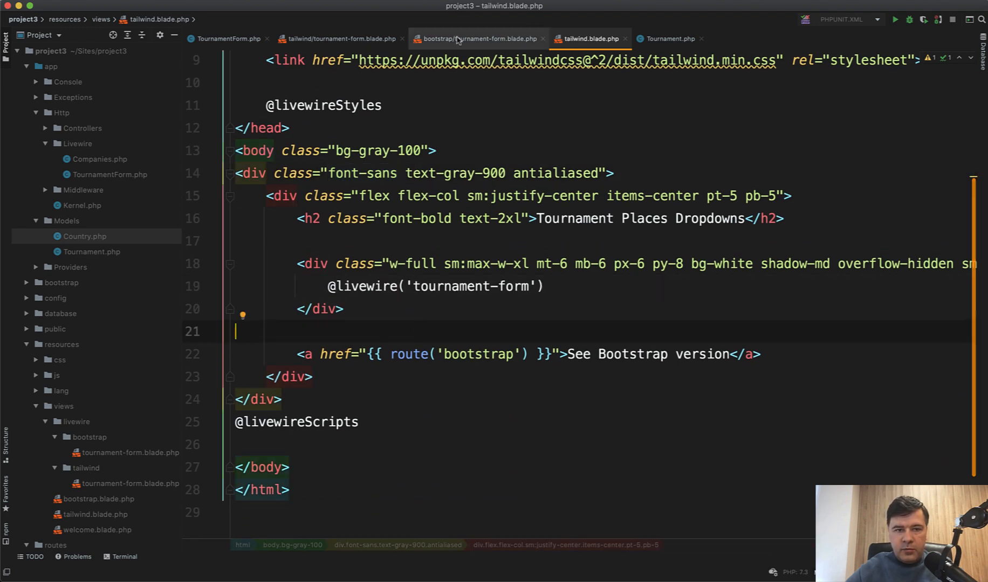
left_click(541, 39)
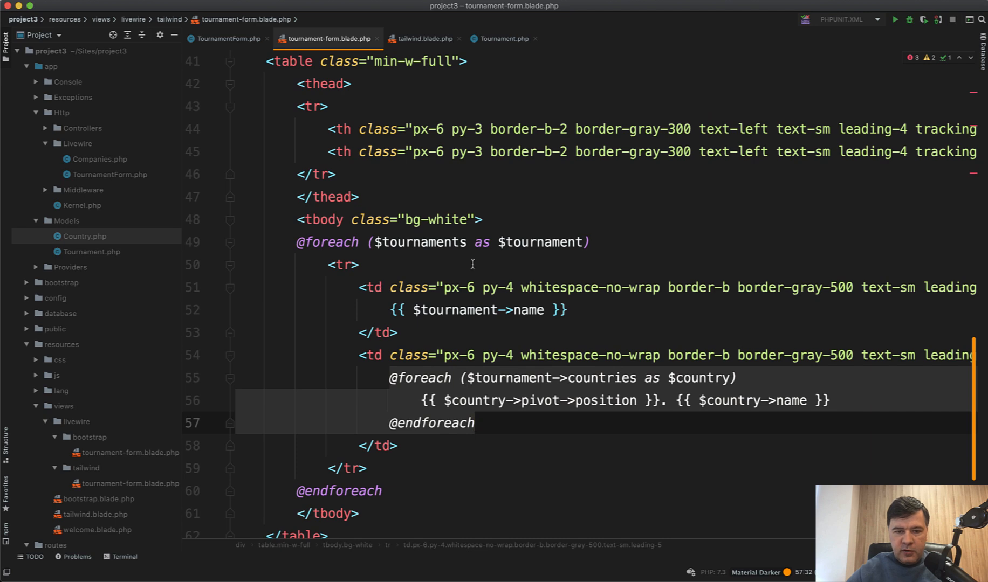
scroll("down", 3)
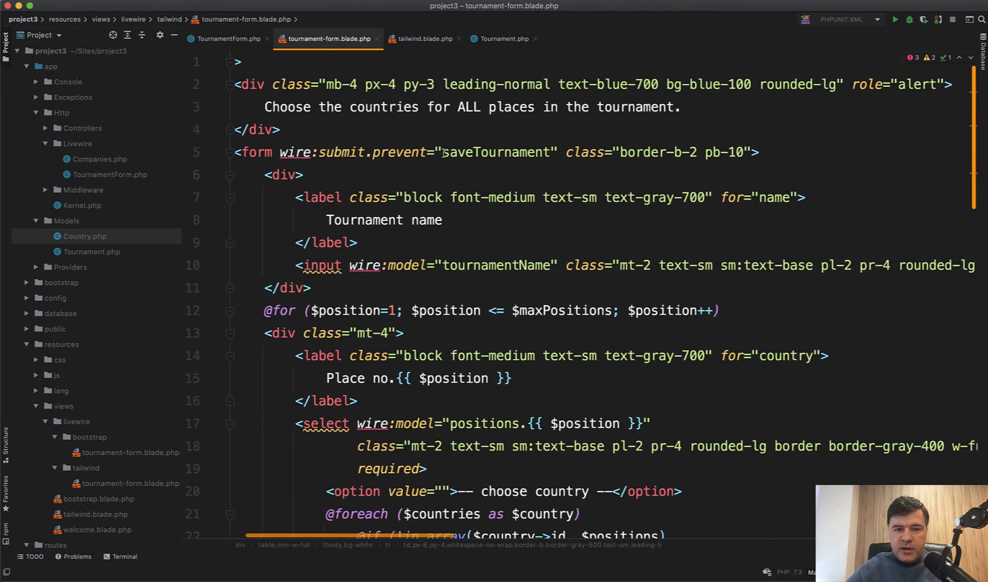
double_click(496, 152)
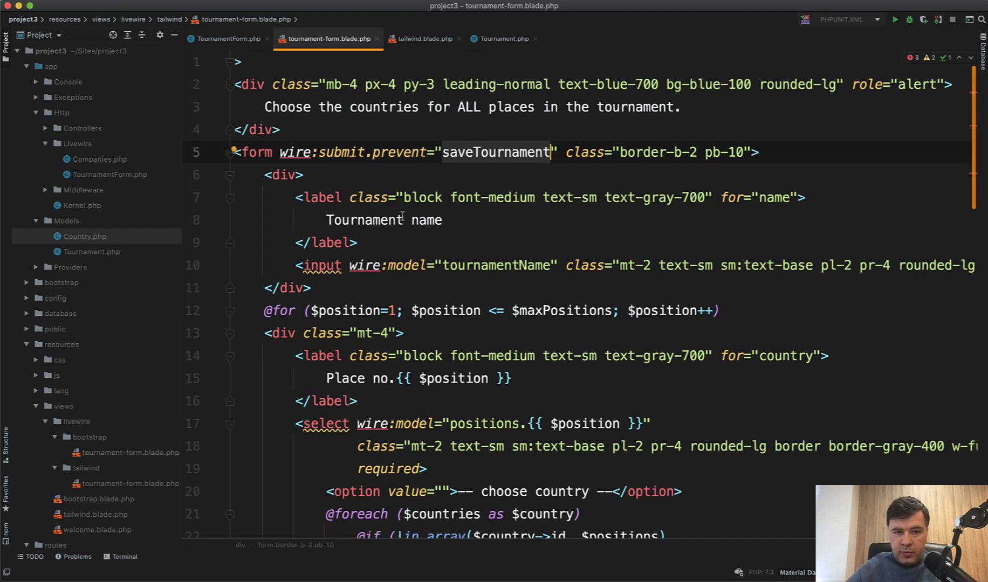
scroll("down", 3)
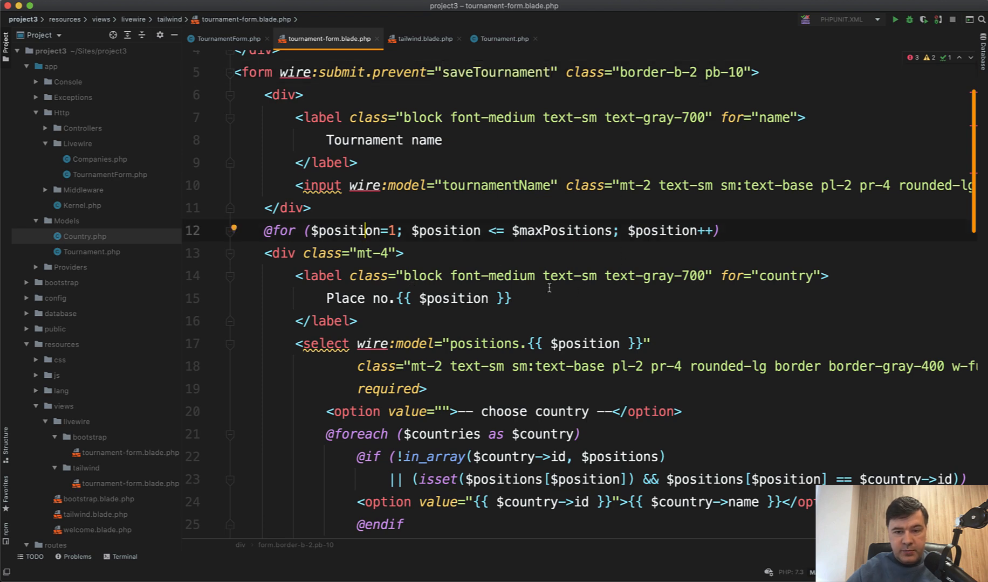
mouse_move(503, 209)
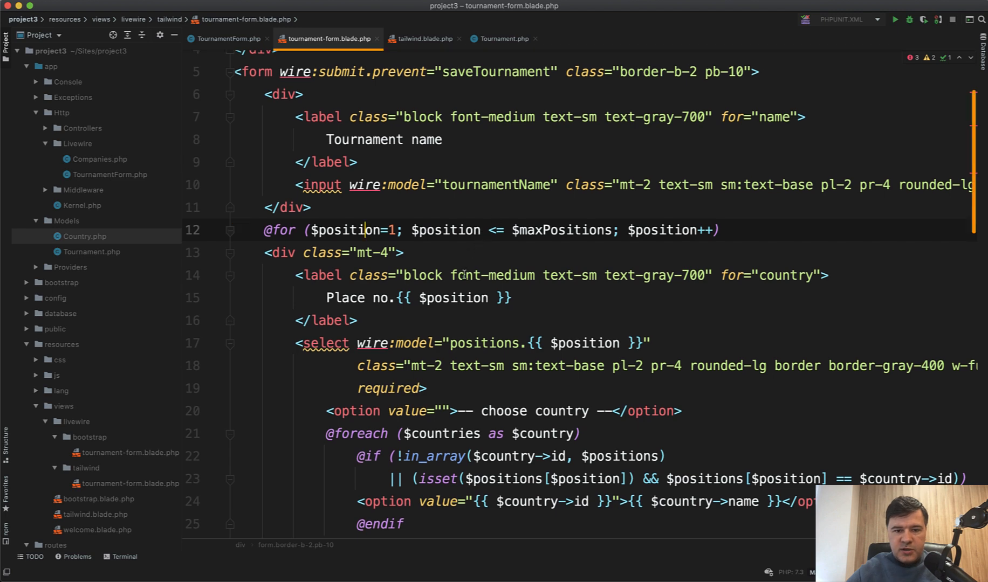
scroll("down", 3)
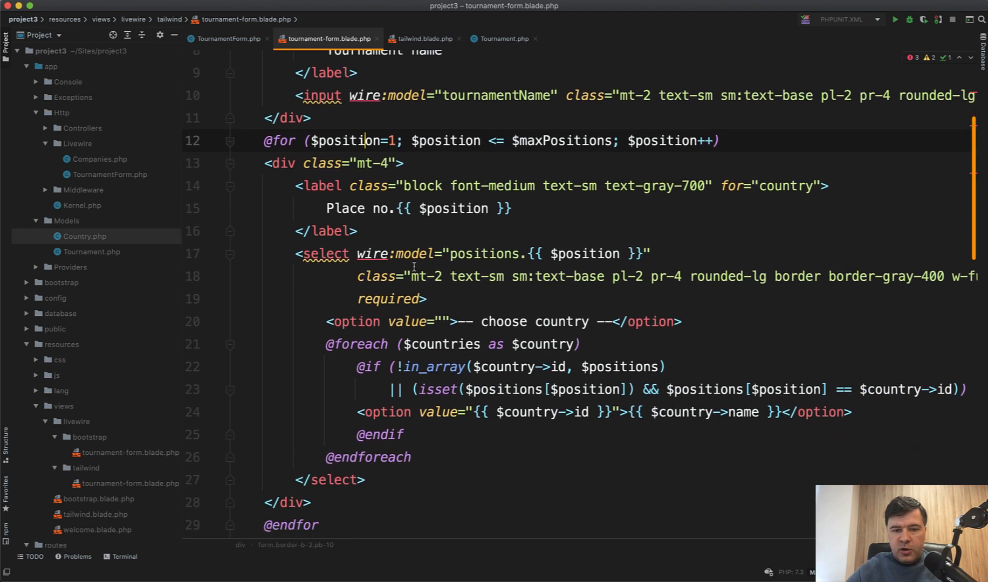
scroll("down", 3)
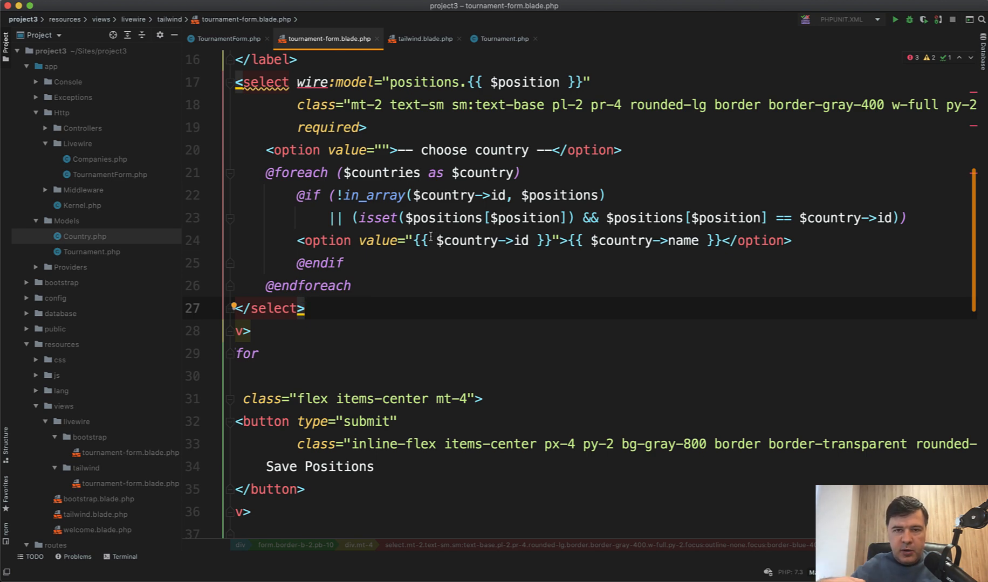
left_click(227, 39)
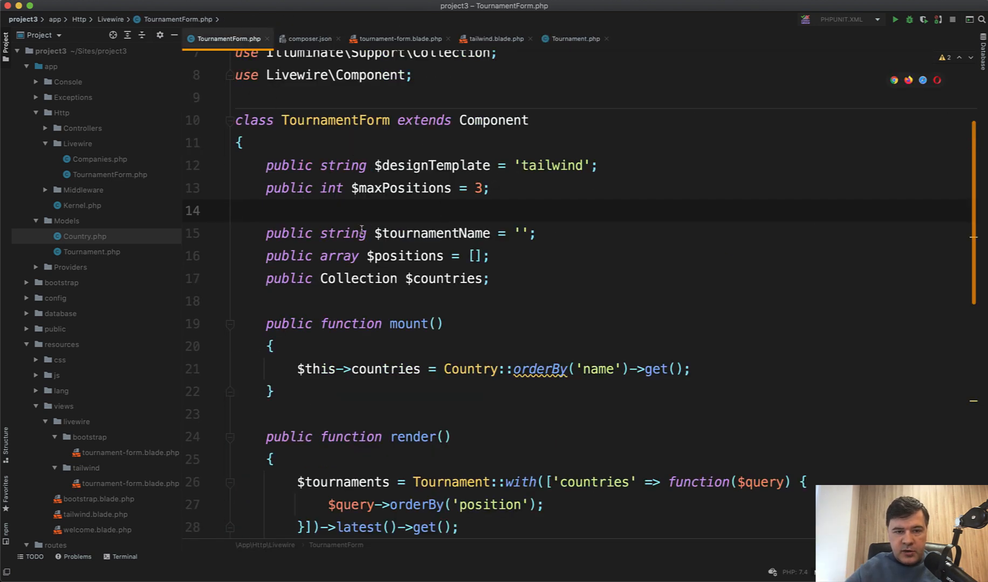
left_click(384, 187)
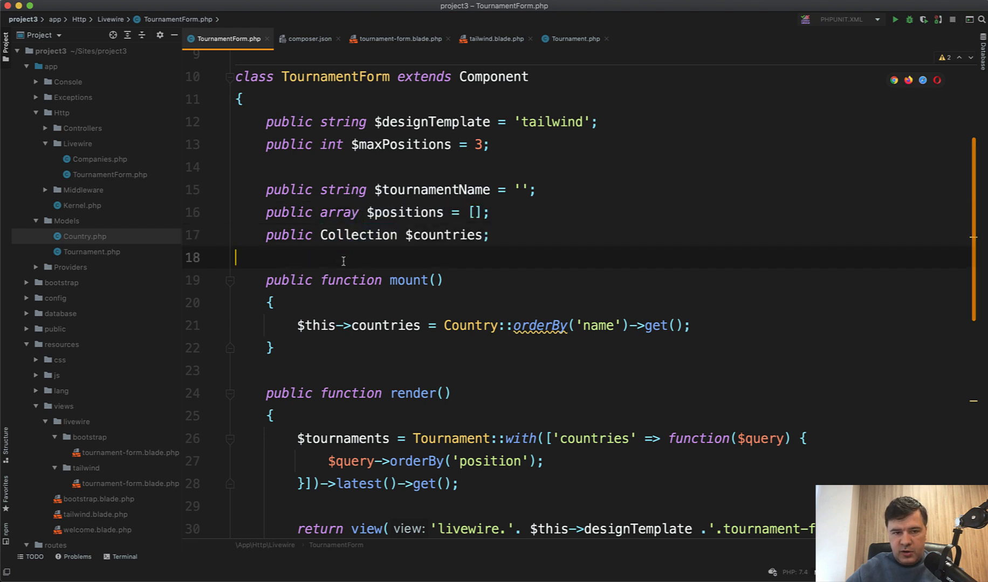
scroll("down", 3)
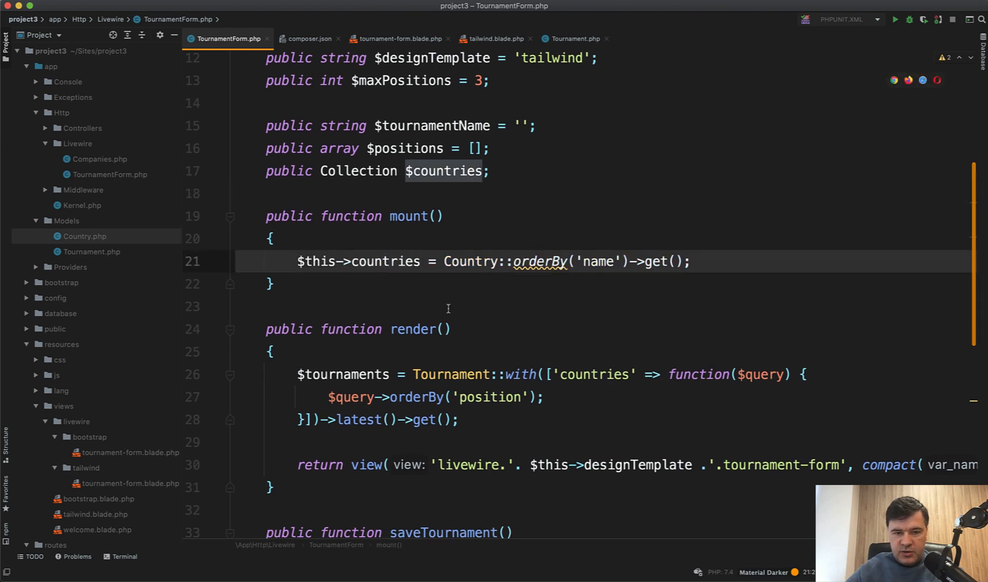
scroll("down", 3)
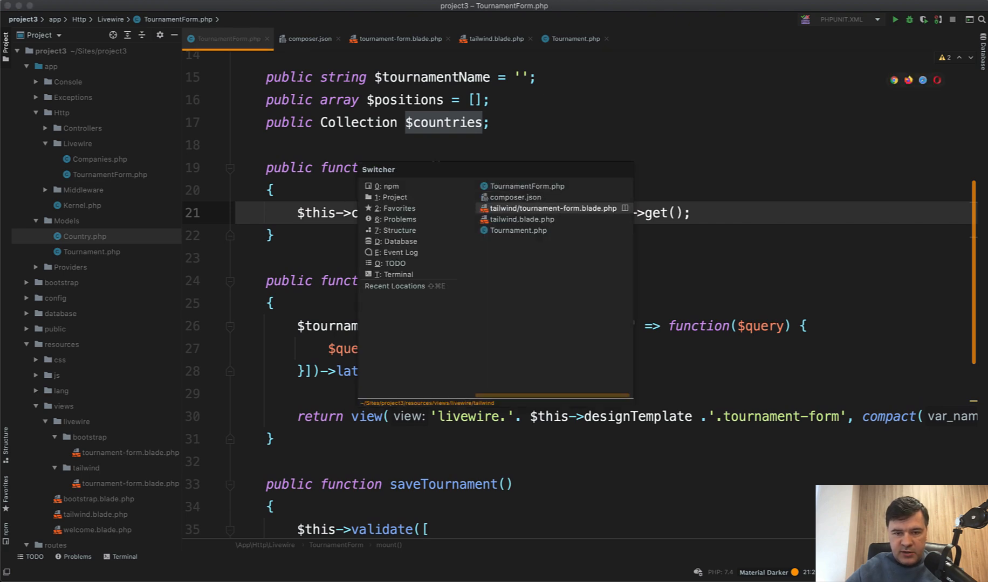
left_click(550, 208)
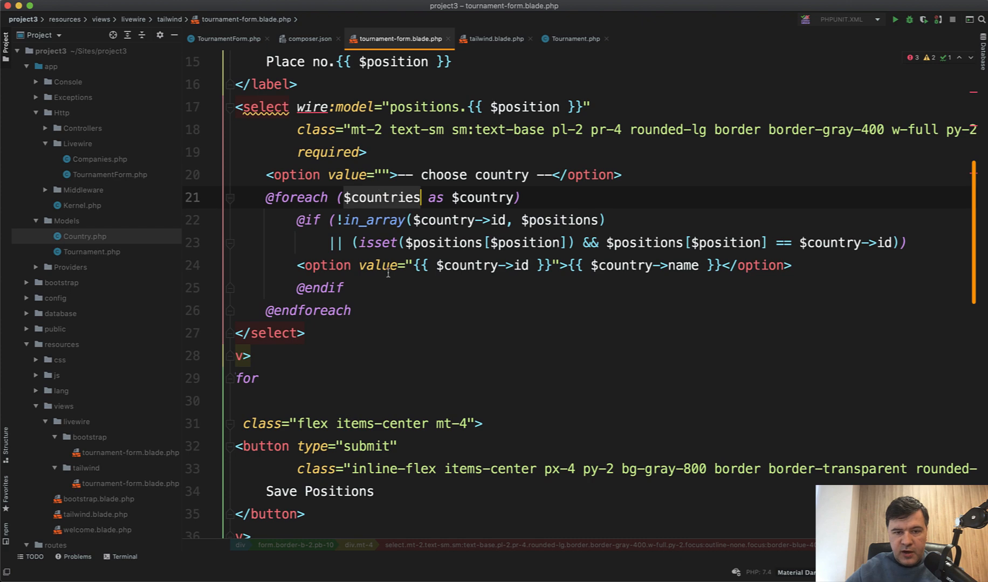
left_click(227, 39)
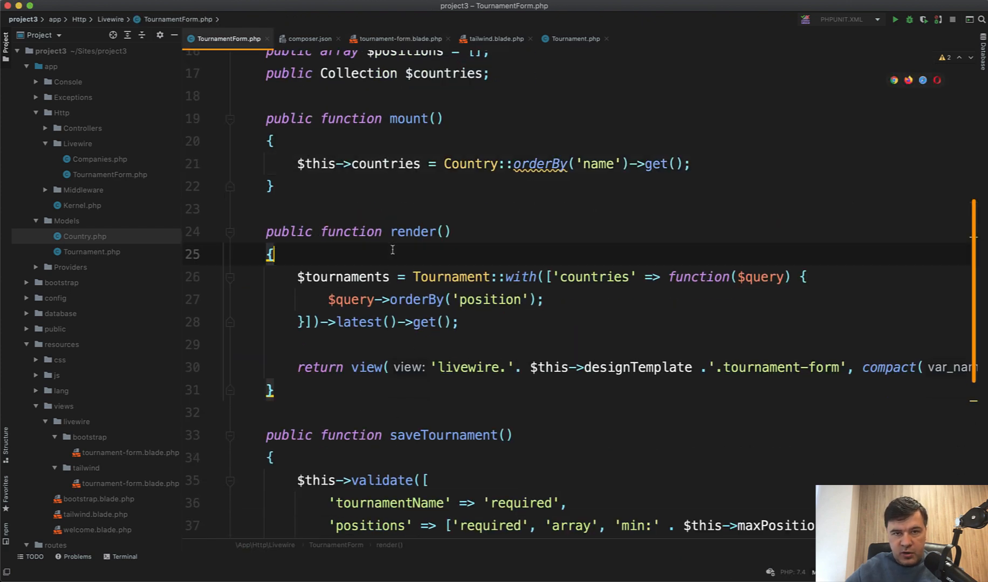
double_click(343, 277)
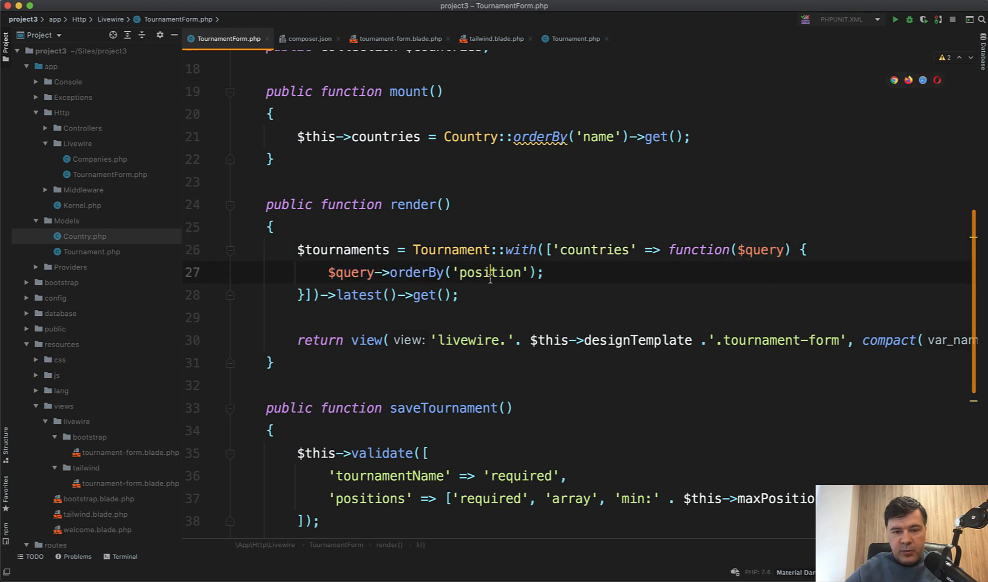
mouse_move(522, 256)
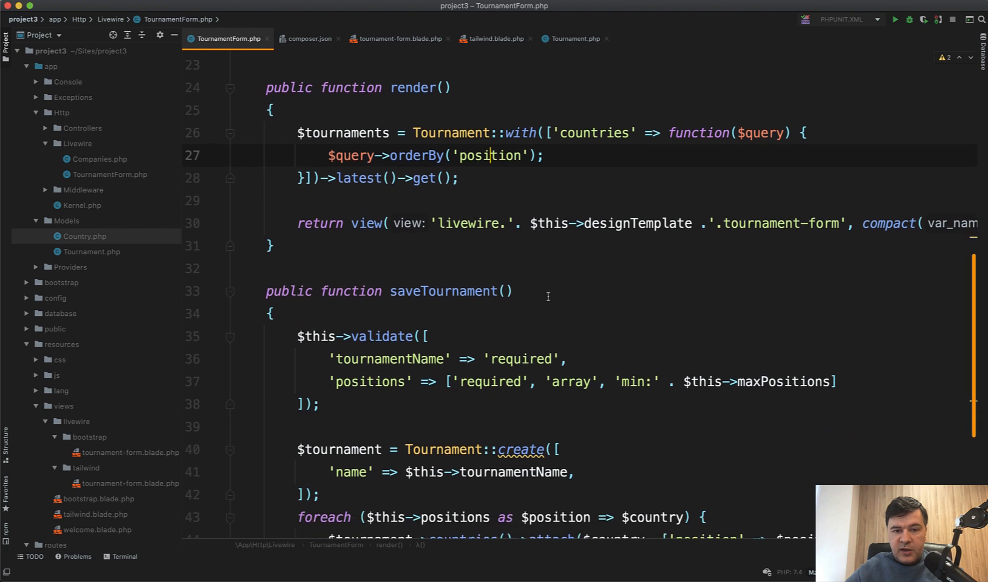
scroll("down", 3)
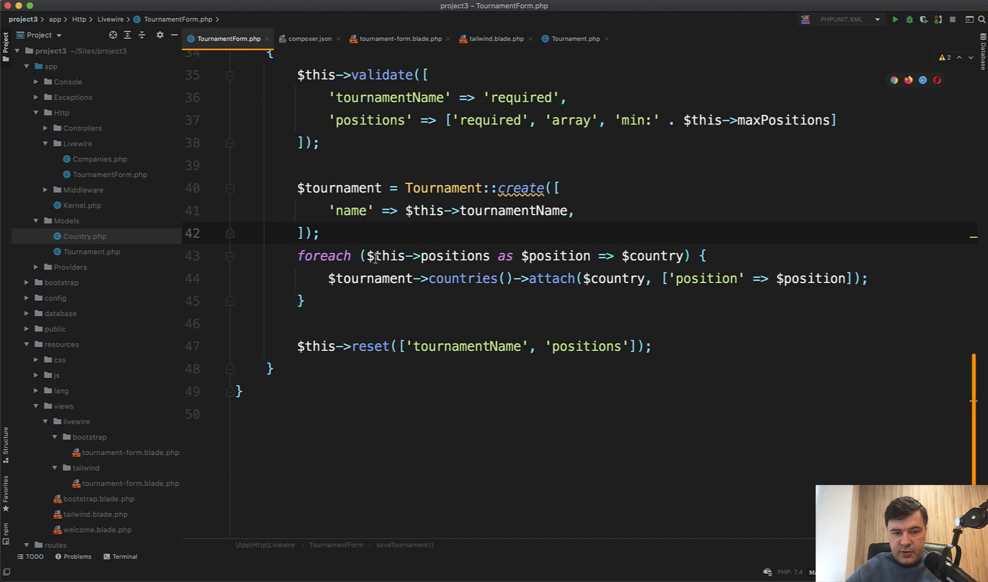
double_click(454, 256)
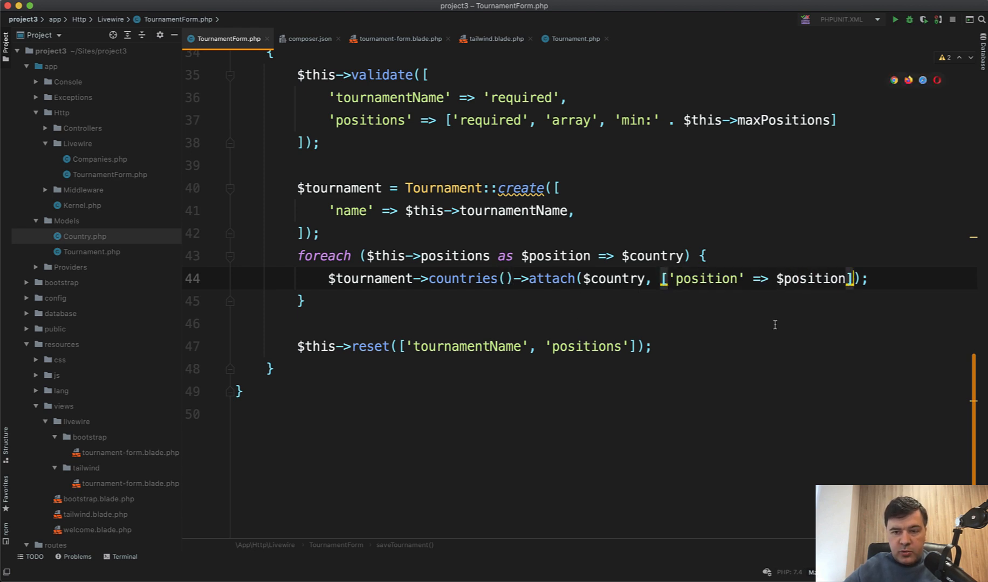
mouse_move(545, 68)
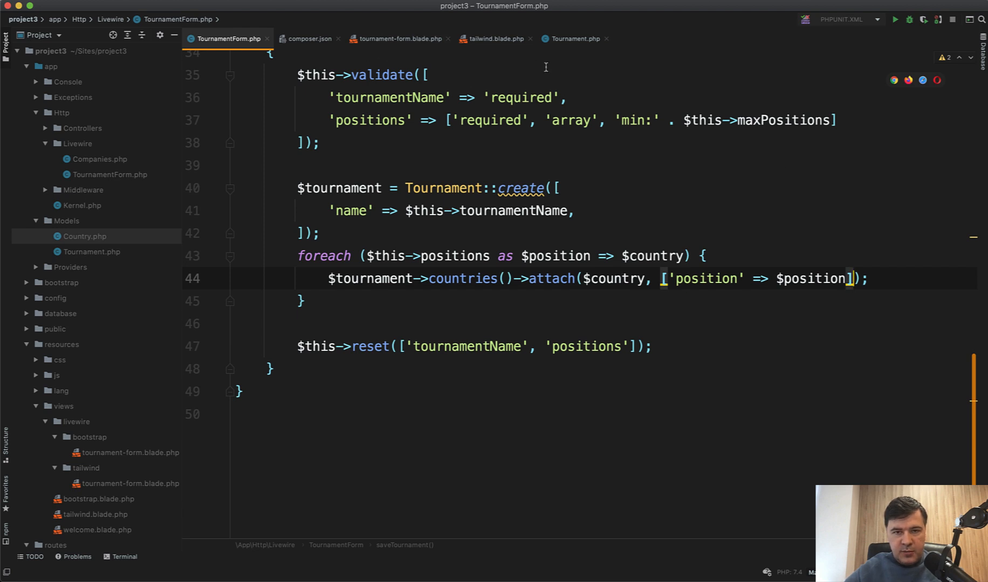
left_click(573, 39)
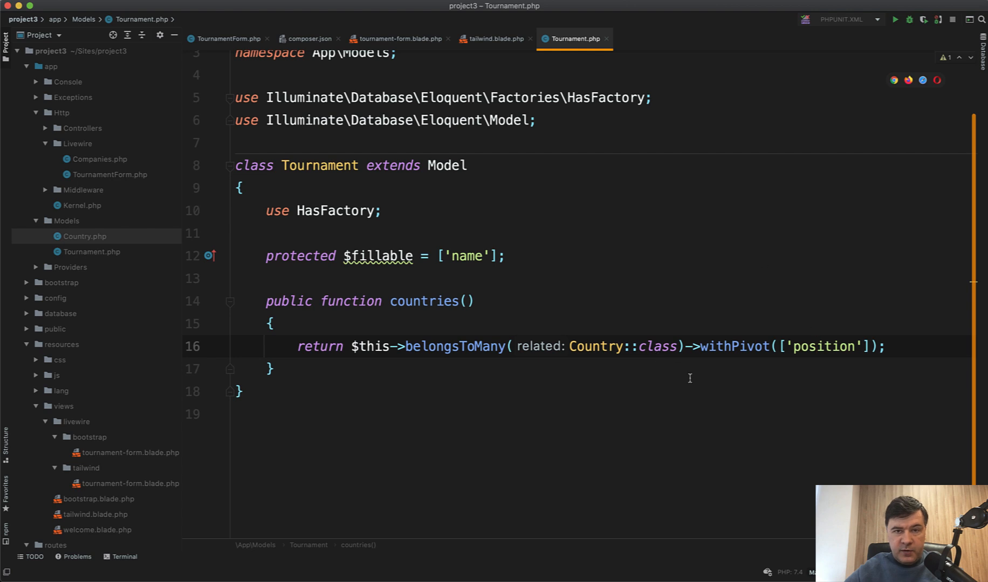
left_click(228, 39)
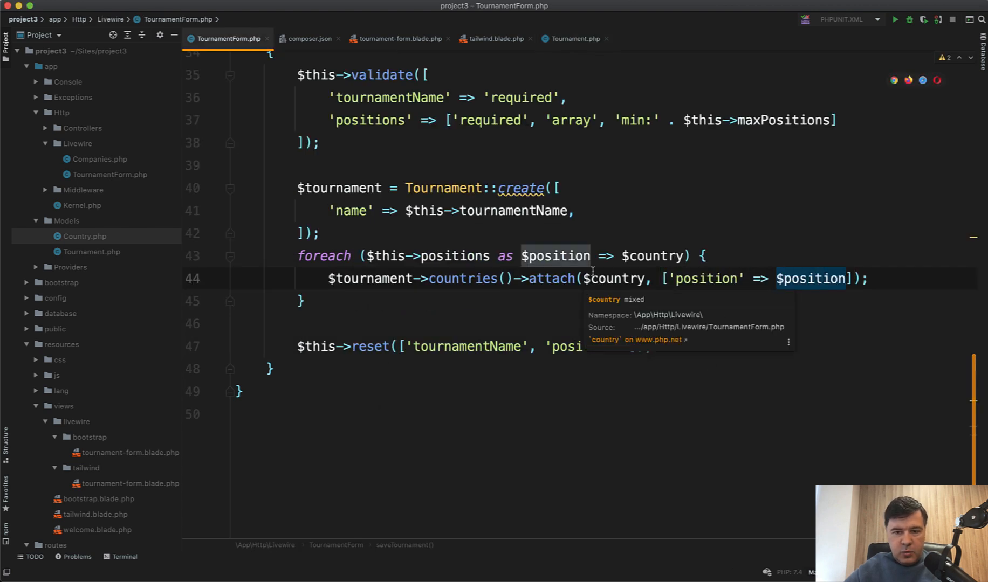
mouse_move(477, 314)
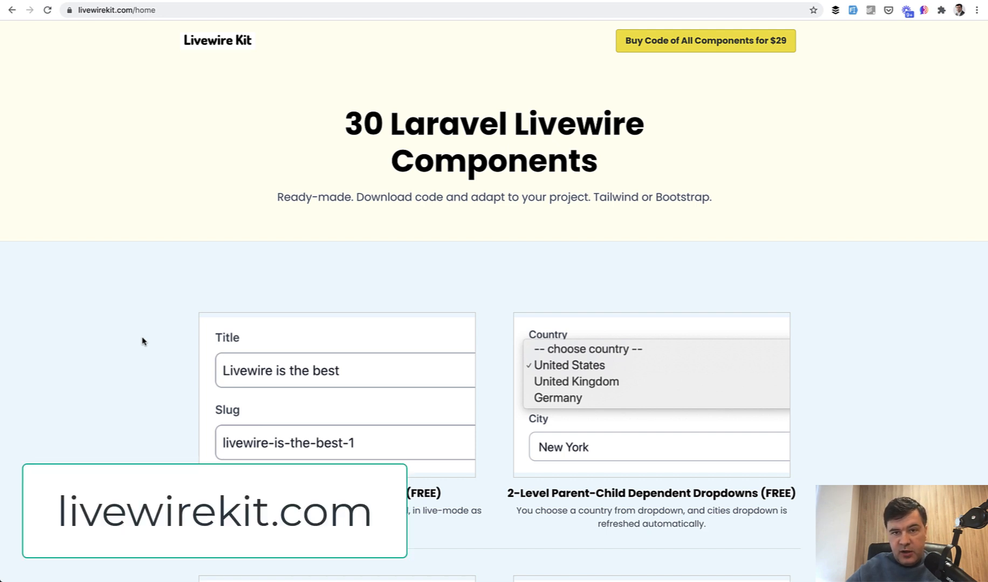
mouse_move(246, 274)
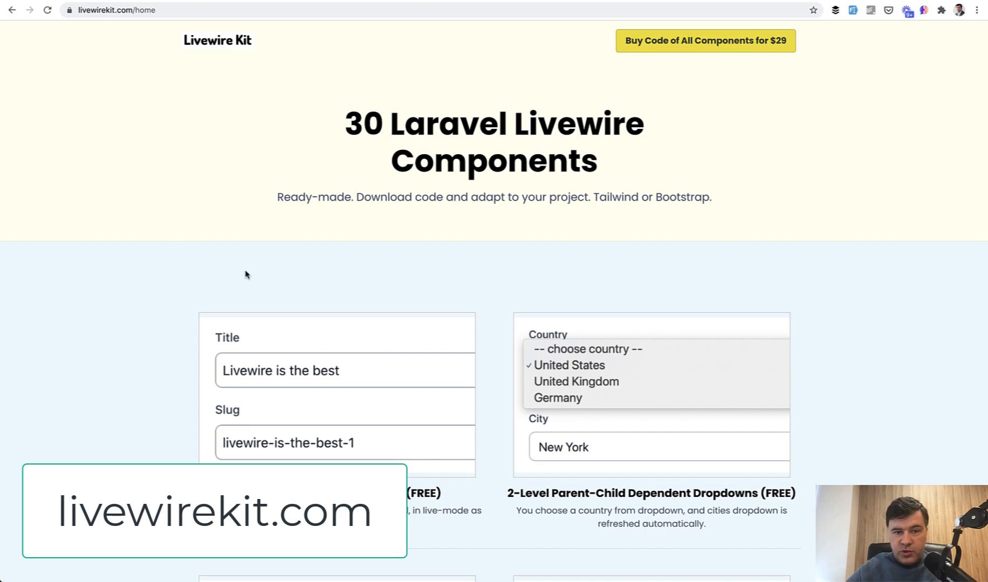
mouse_move(117, 572)
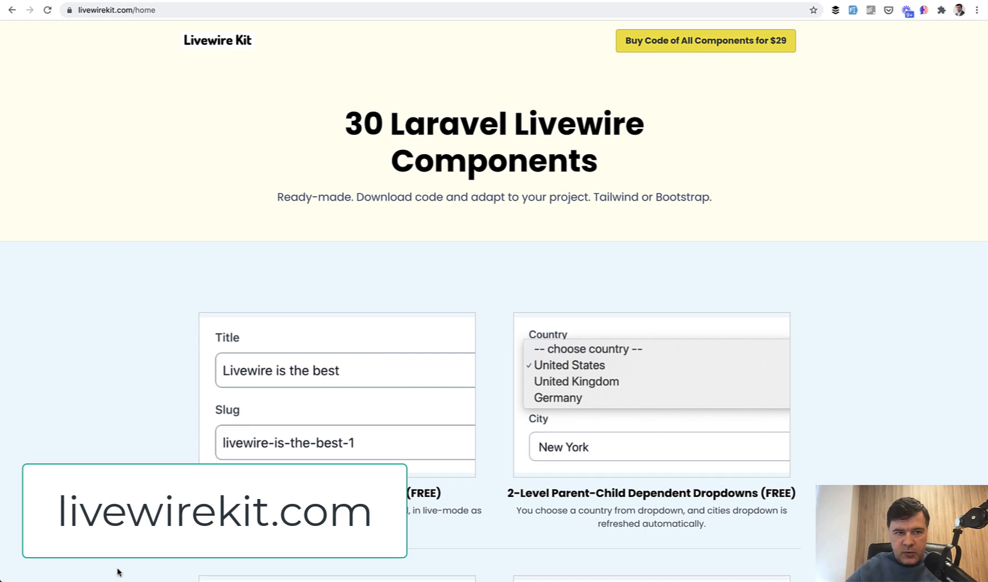
- Scroll the livewirekit.com home page down to the component cards gallery
scroll("down", 3)
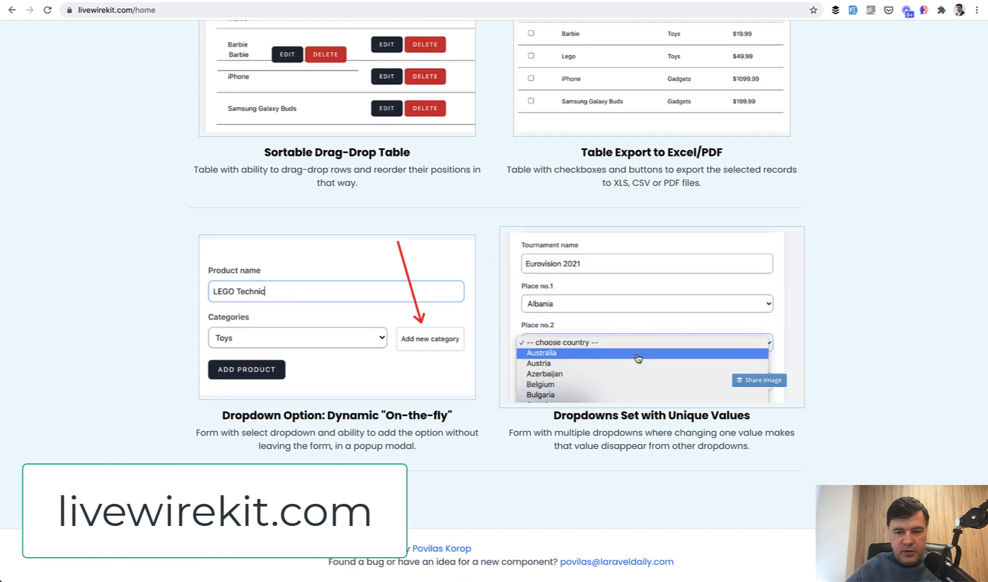
- Open the Dropdowns Set with Unique Values component page and its demo form
left_click(651, 415)
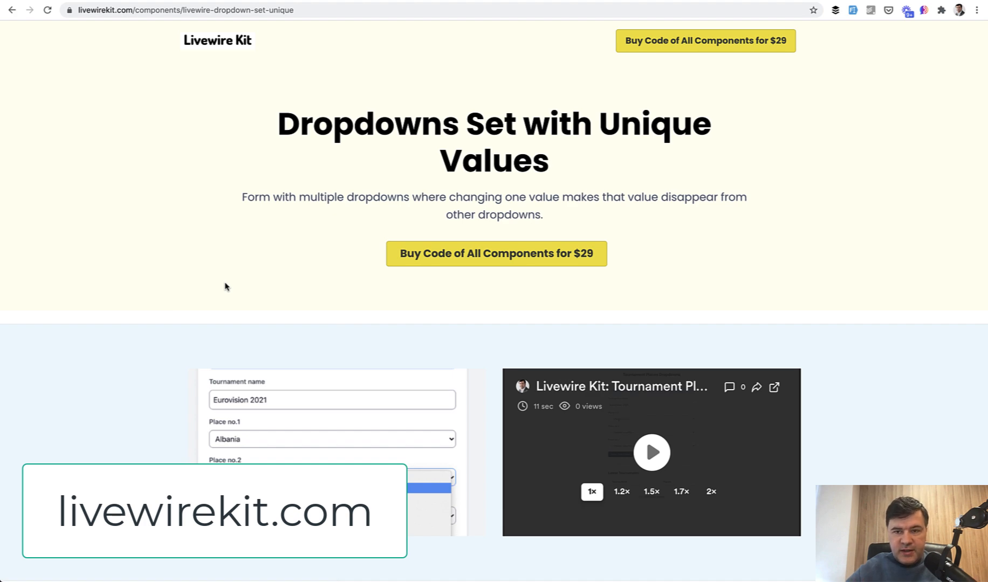
mouse_move(248, 182)
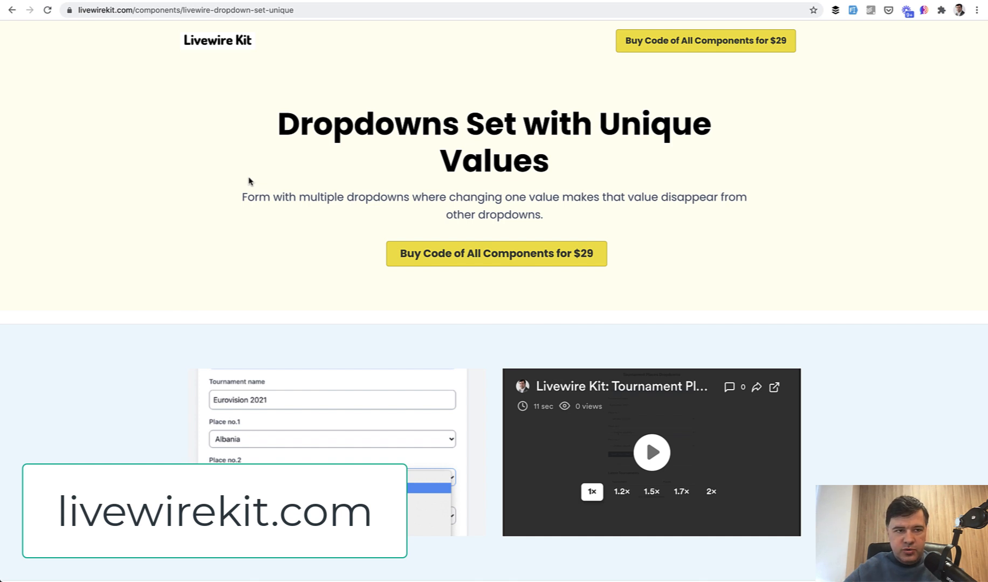
left_click(331, 477)
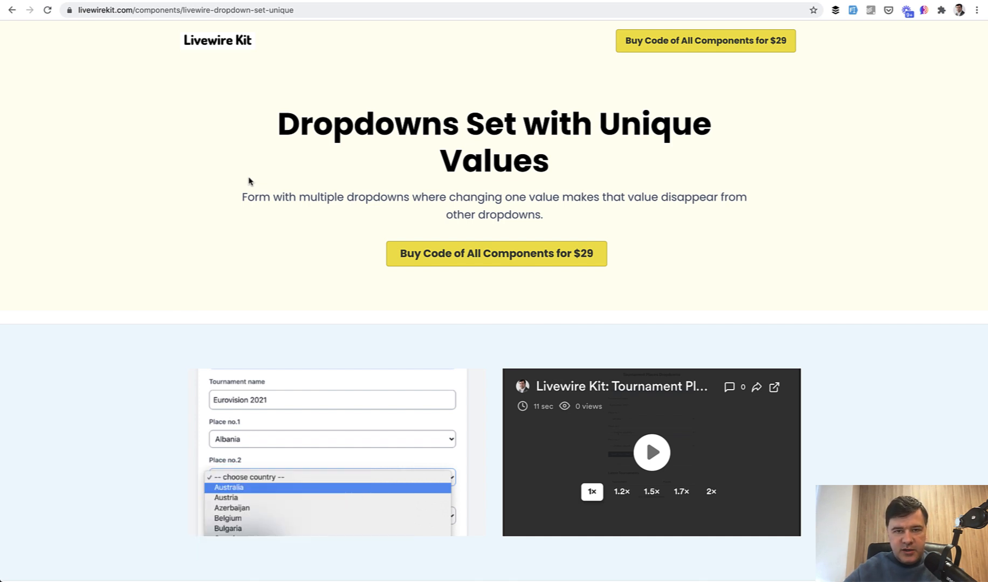